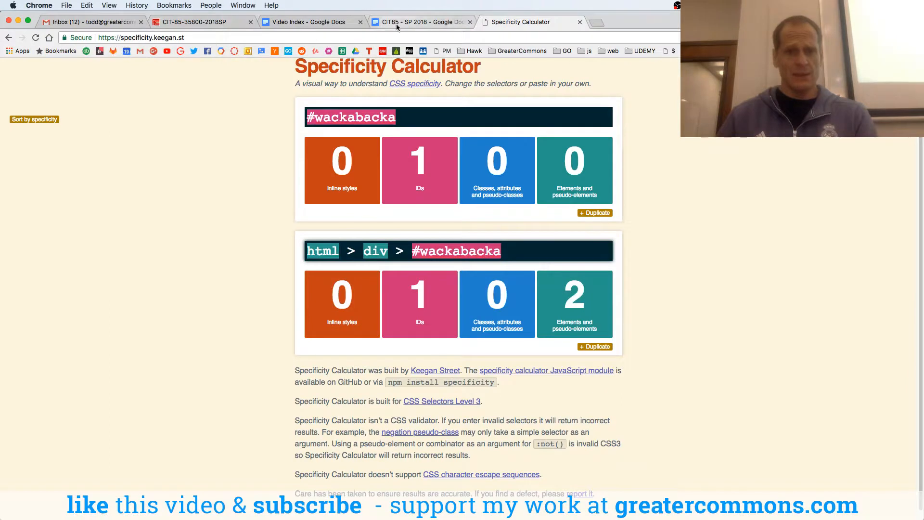
Step: In the CIT85 notes, add 'absolute v relative urls' as item 31 after css specificity
left_click(420, 21)
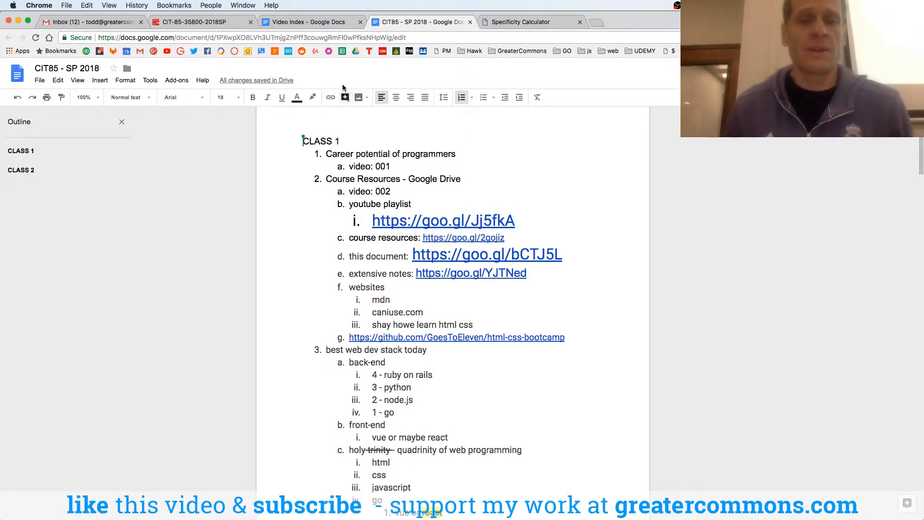
left_click(305, 22)
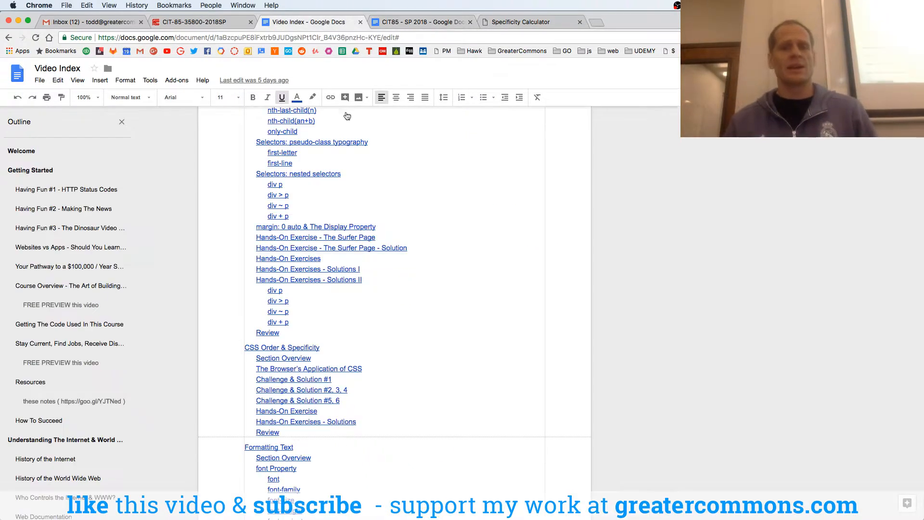
scroll("down", 3)
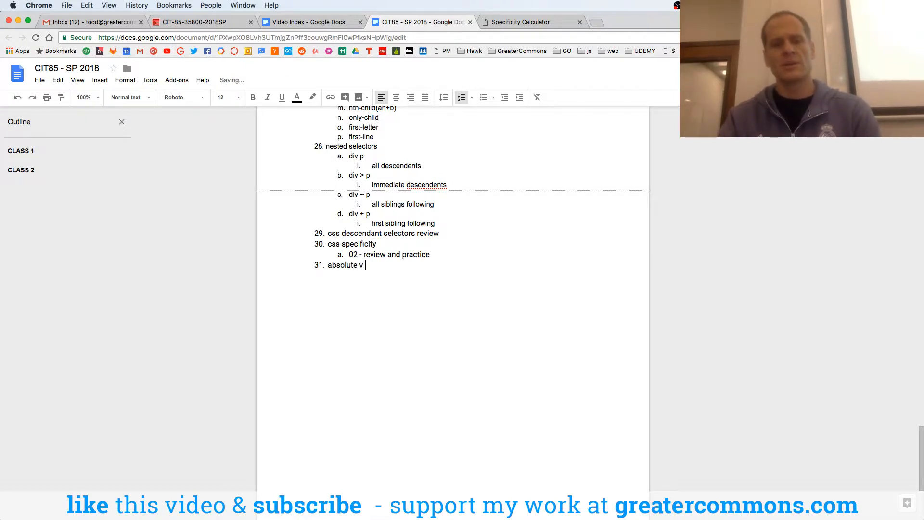
type("relative url")
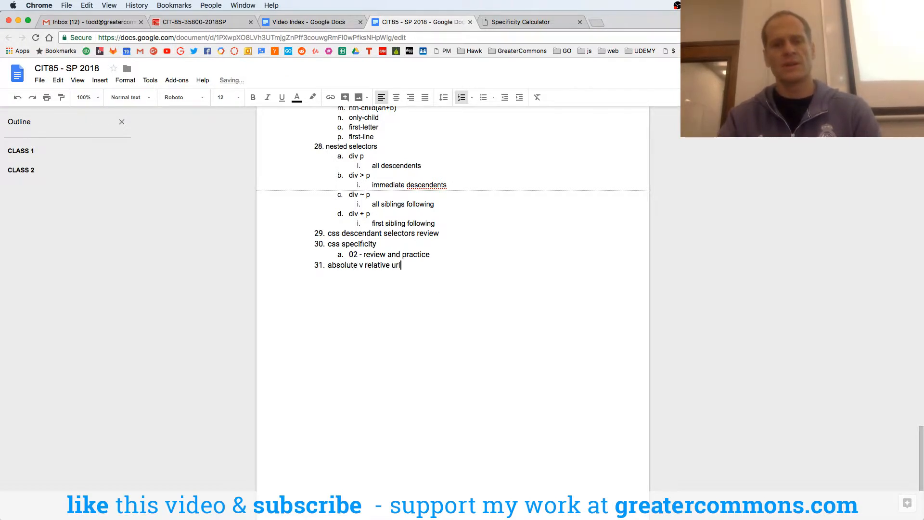
type("s")
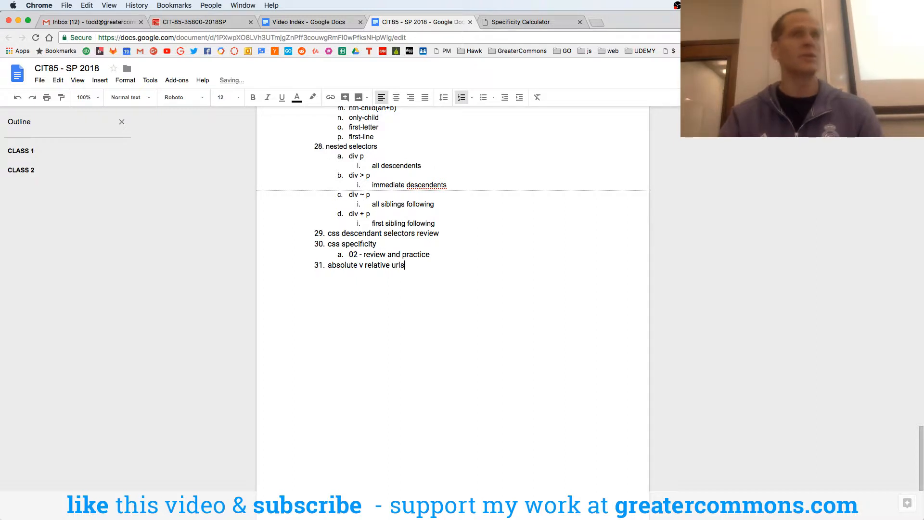
key("cmd+tab")
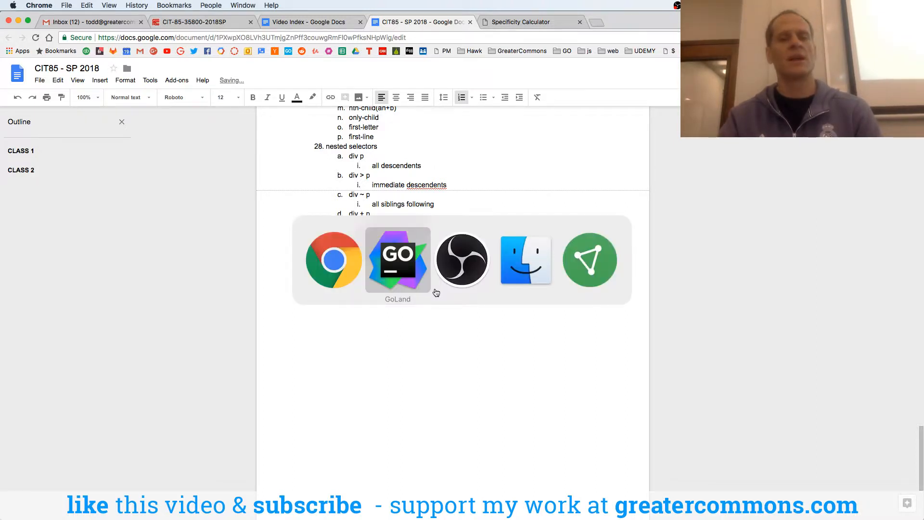
Step: Create a folder named '031 absolute relative' inside 35-spring-2018
left_click(397, 259)
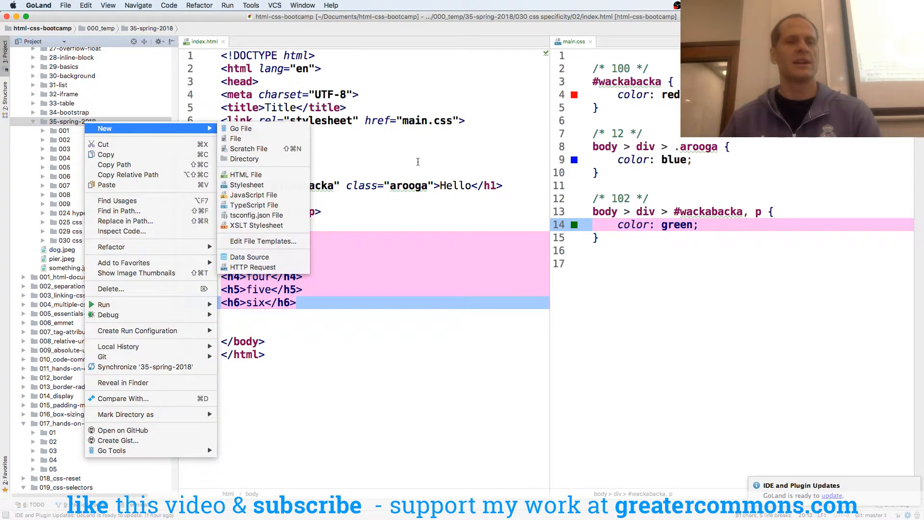
left_click(244, 159)
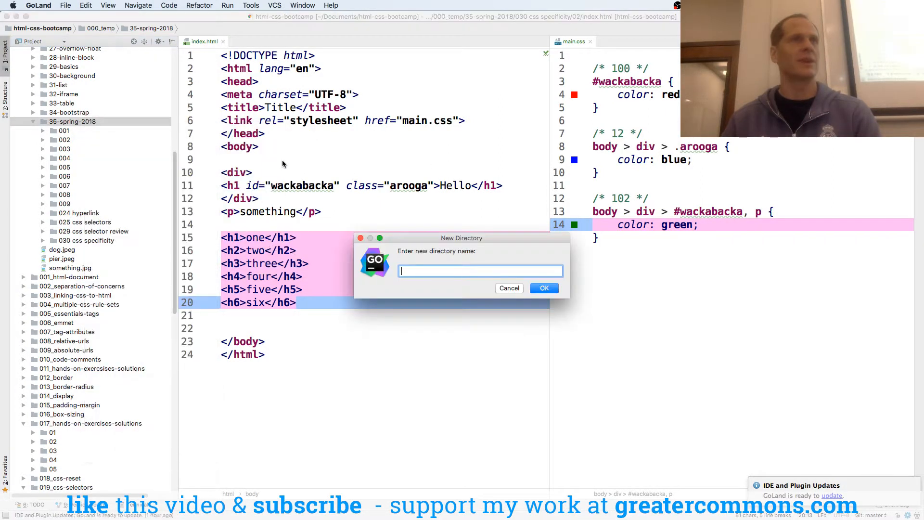
type("031 absolutel")
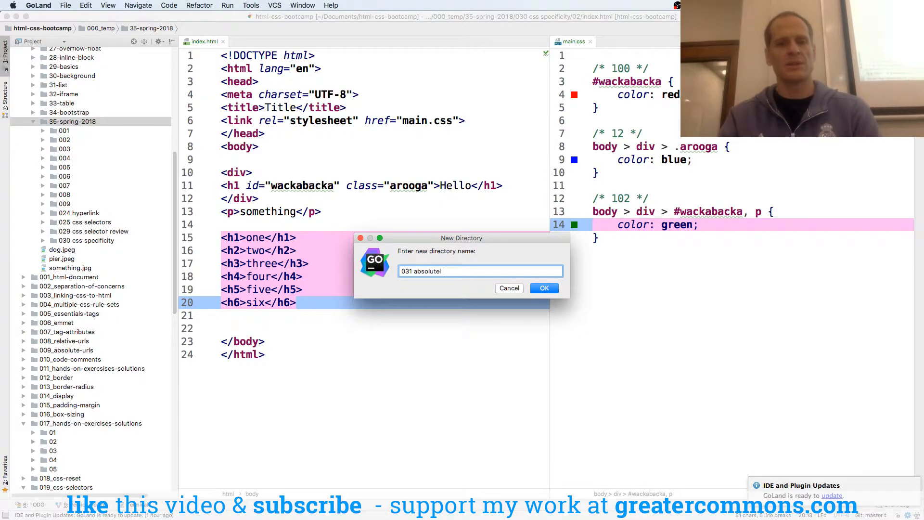
type("relative")
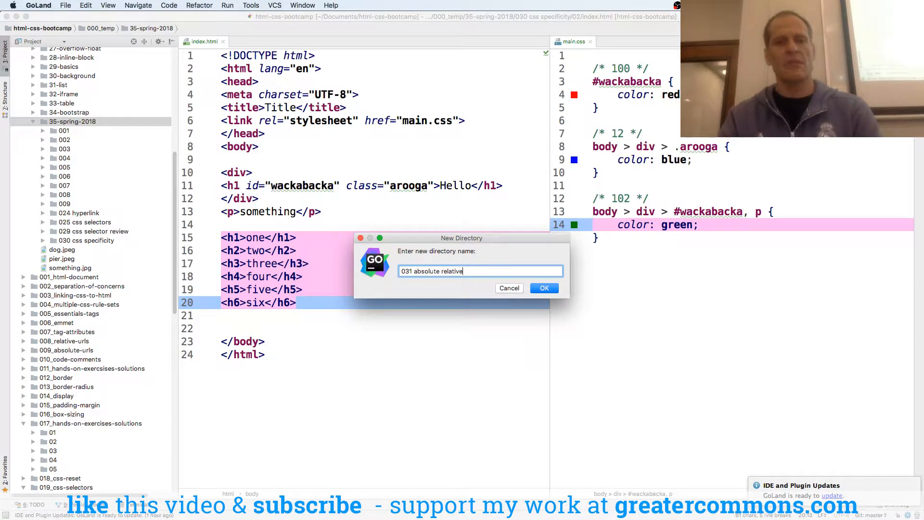
left_click(542, 288)
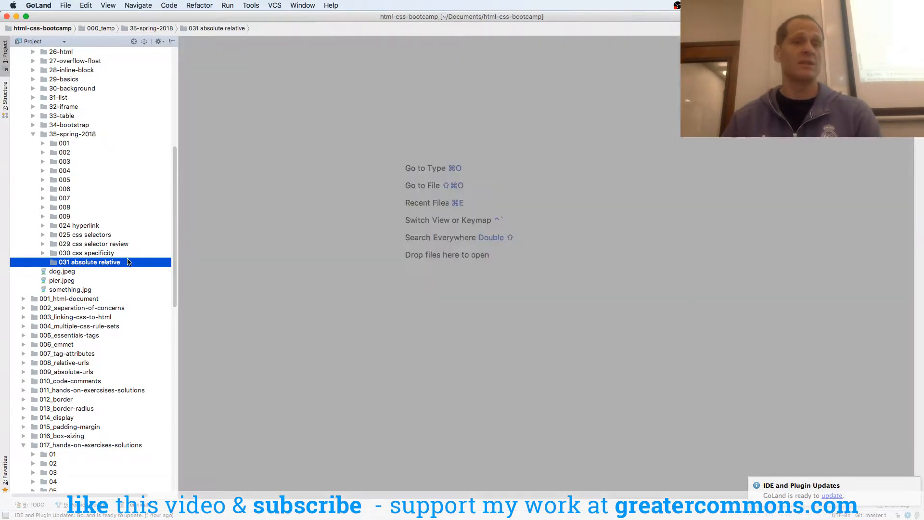
Step: Add a subfolder named '01' inside '031 absolute relative'
right_click(89, 262)
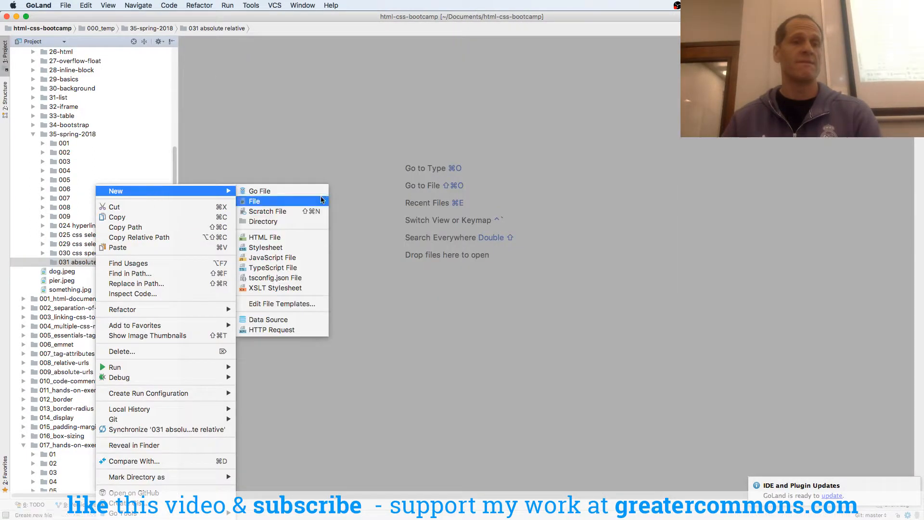
left_click(263, 221)
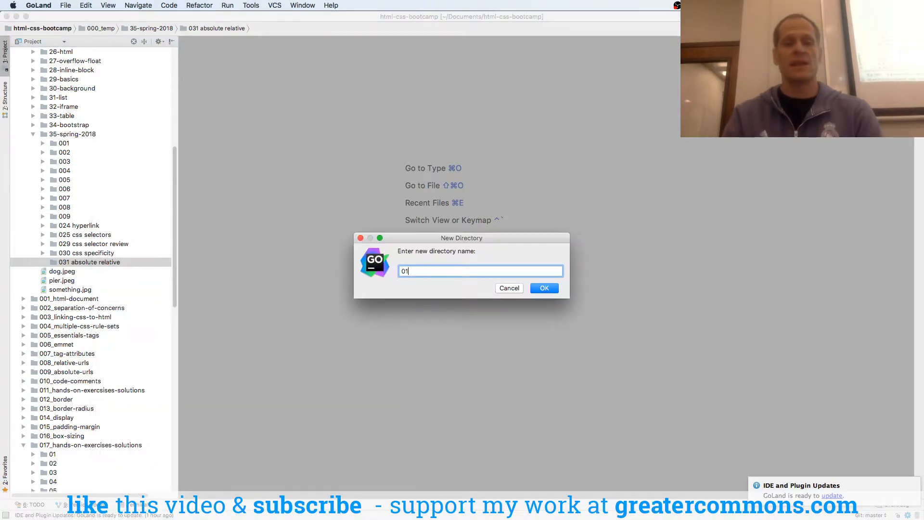
left_click(543, 288)
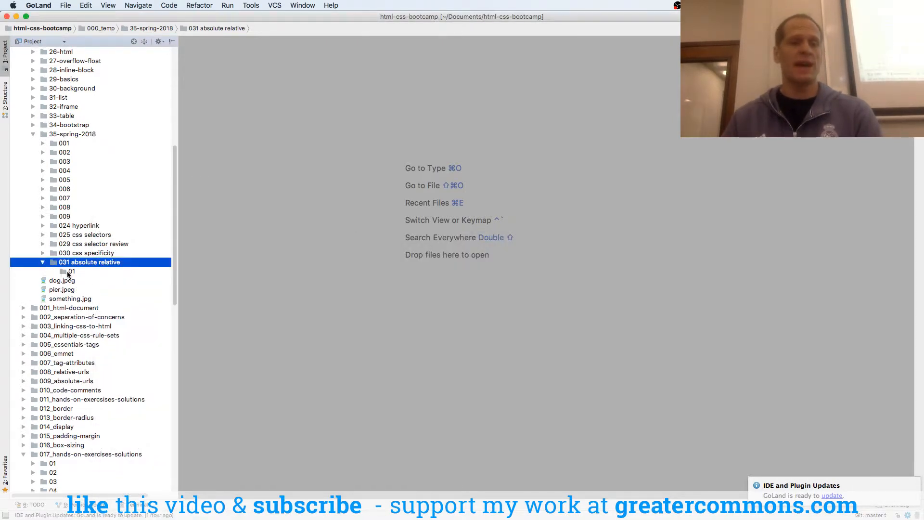
Step: Create index.html and main.css in folder 01, view them side by side, and link href 'main.css'
right_click(71, 271)
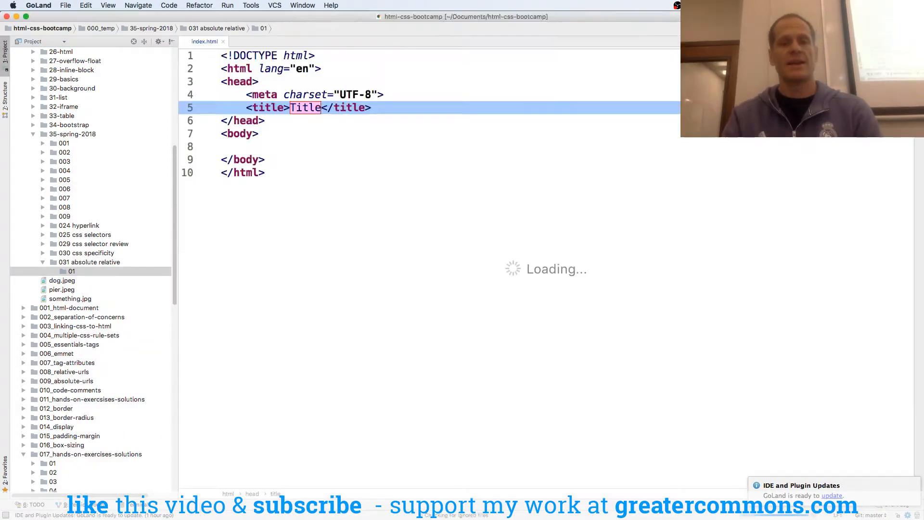
right_click(70, 271)
type("m")
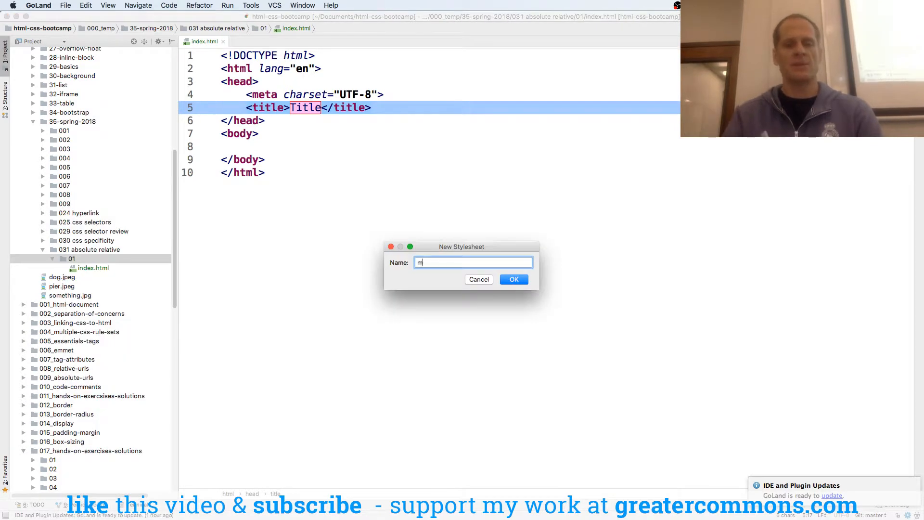
type("ain")
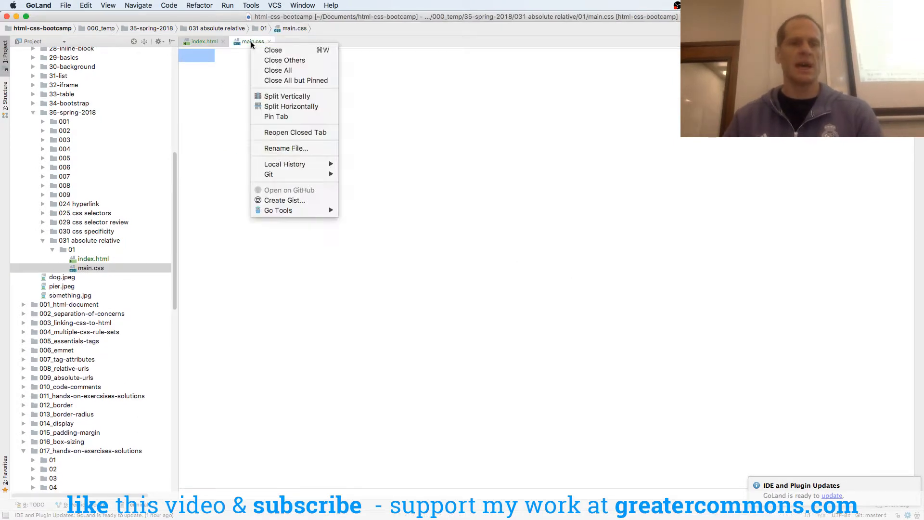
left_click(287, 95)
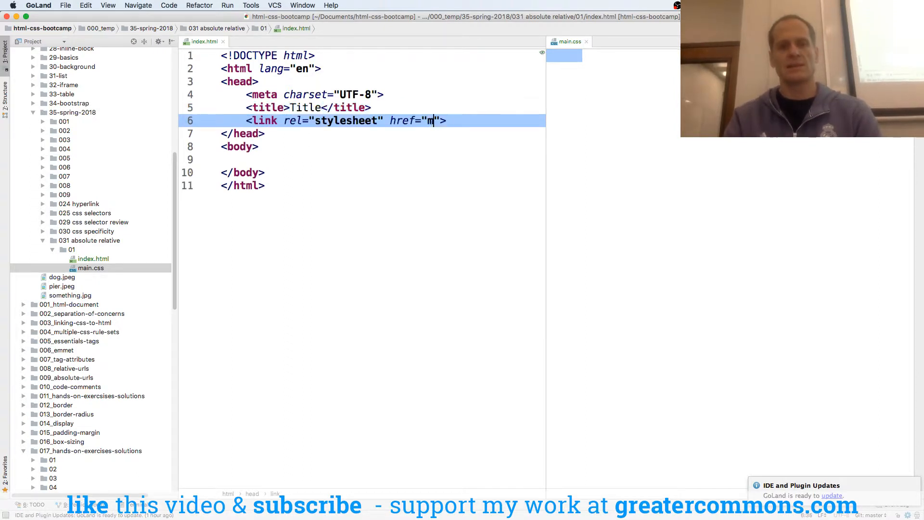
type("main.css")
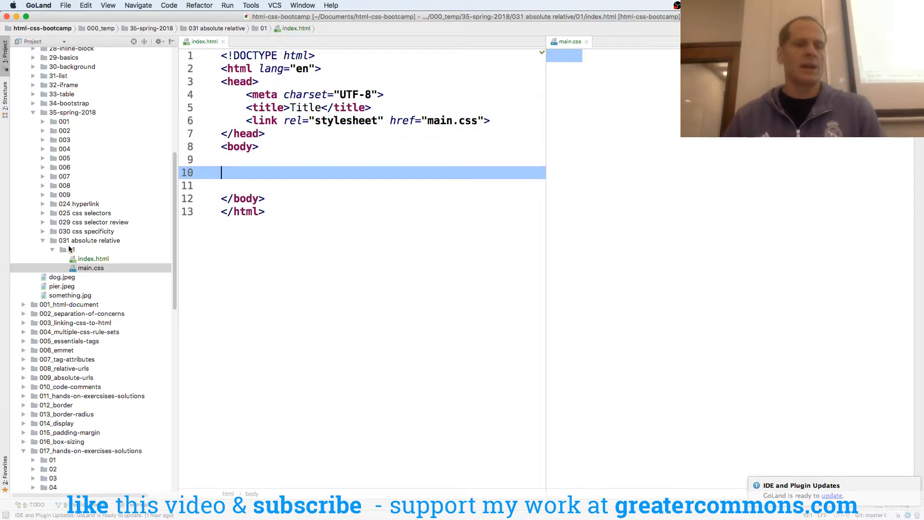
Step: Create a 'members' folder inside folder 01
right_click(71, 249)
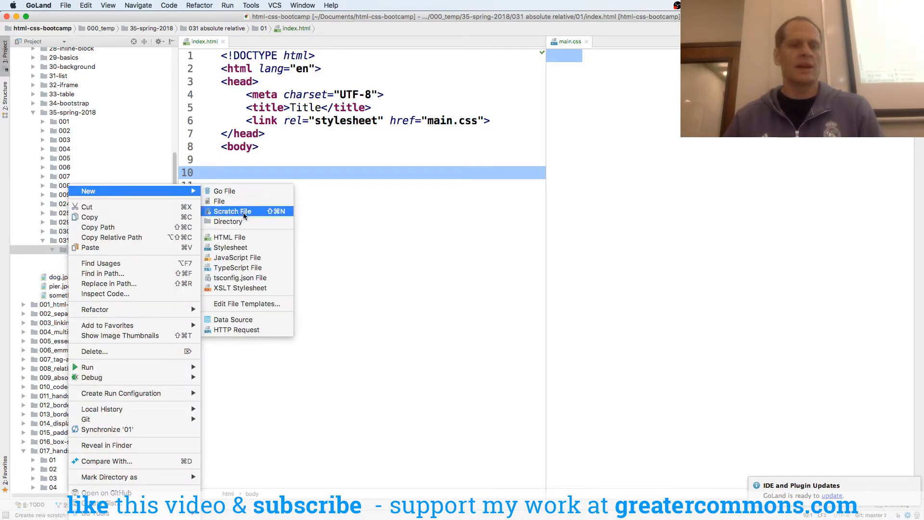
left_click(228, 221)
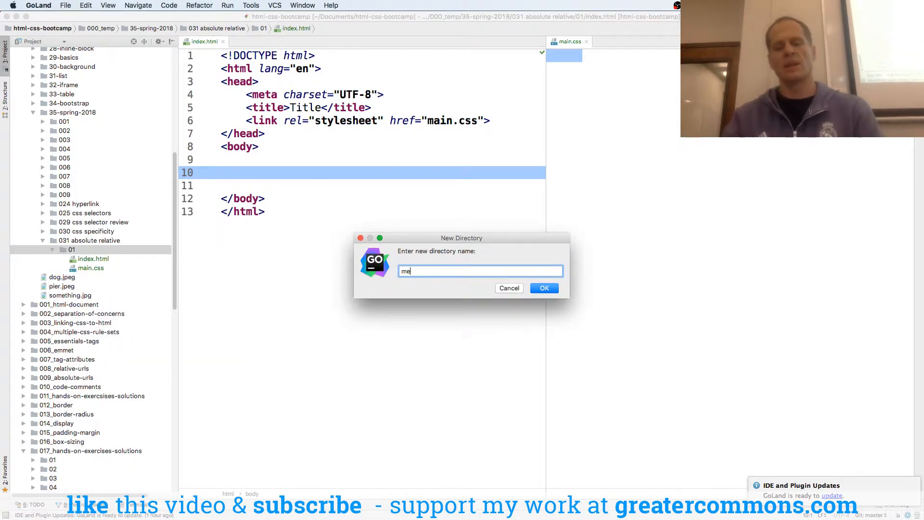
left_click(543, 288)
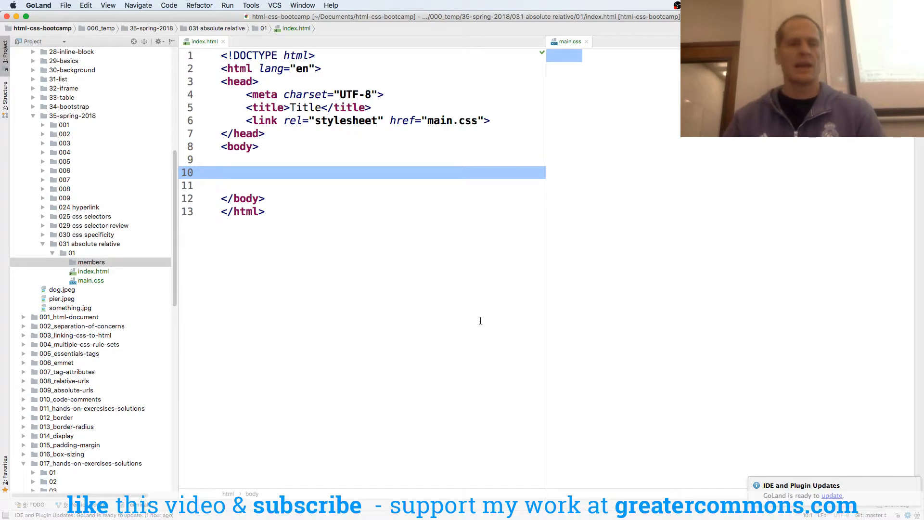
Step: Add profile.html and account.html pages inside the members folder
right_click(92, 262)
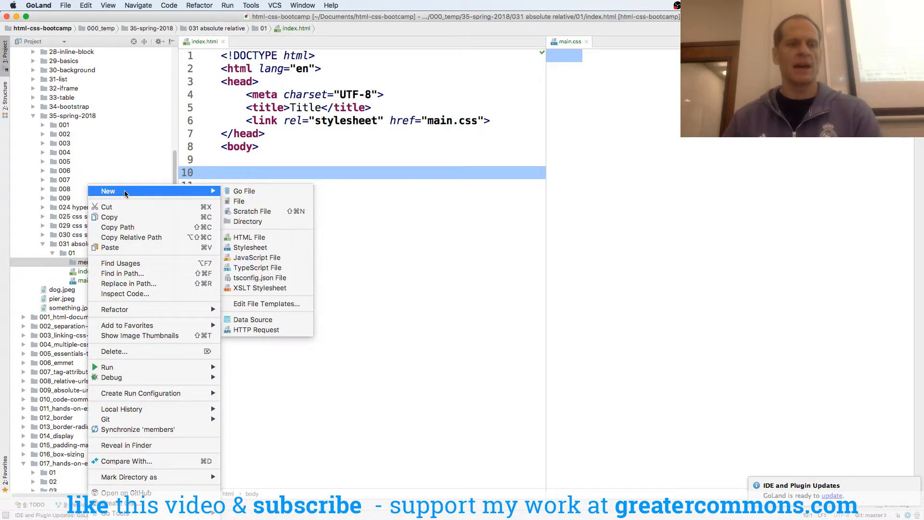
left_click(248, 236)
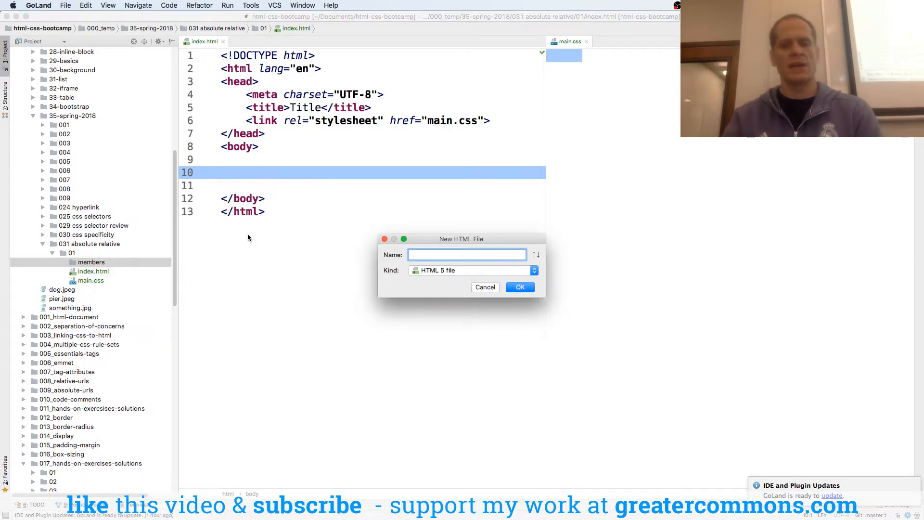
type("u")
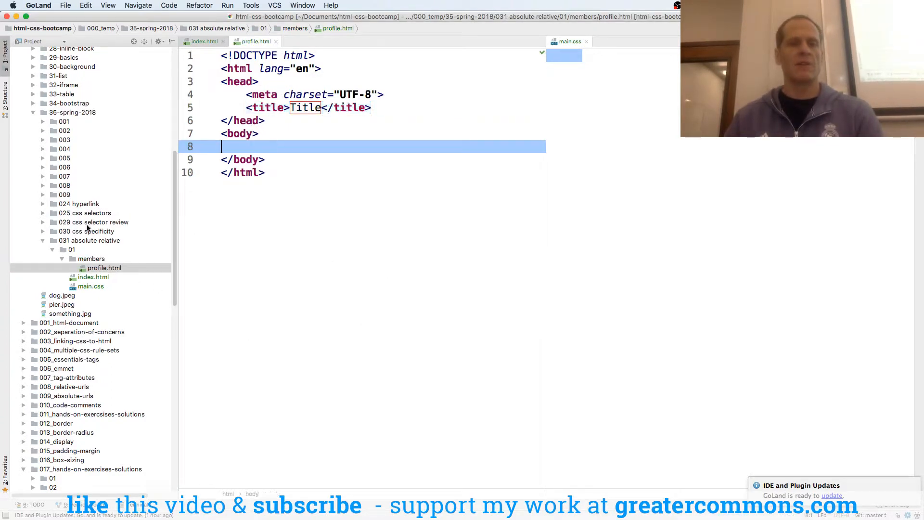
right_click(91, 258)
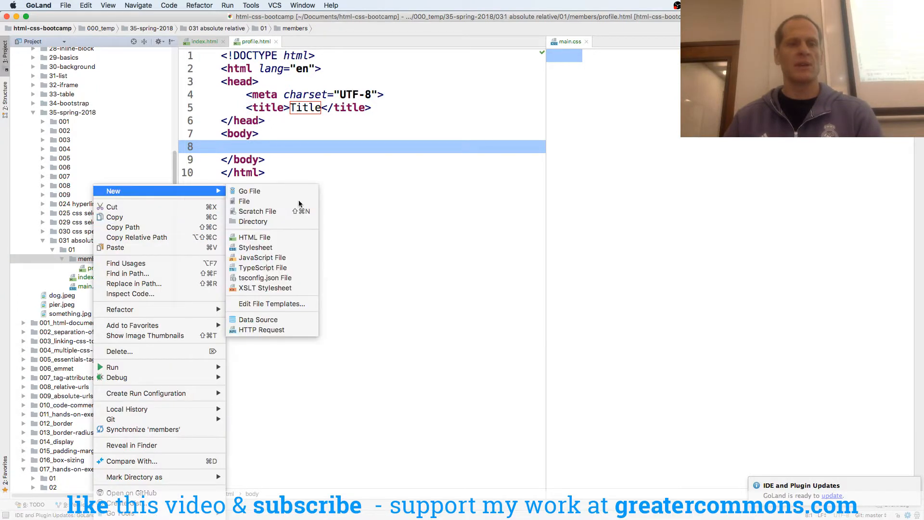
left_click(253, 237)
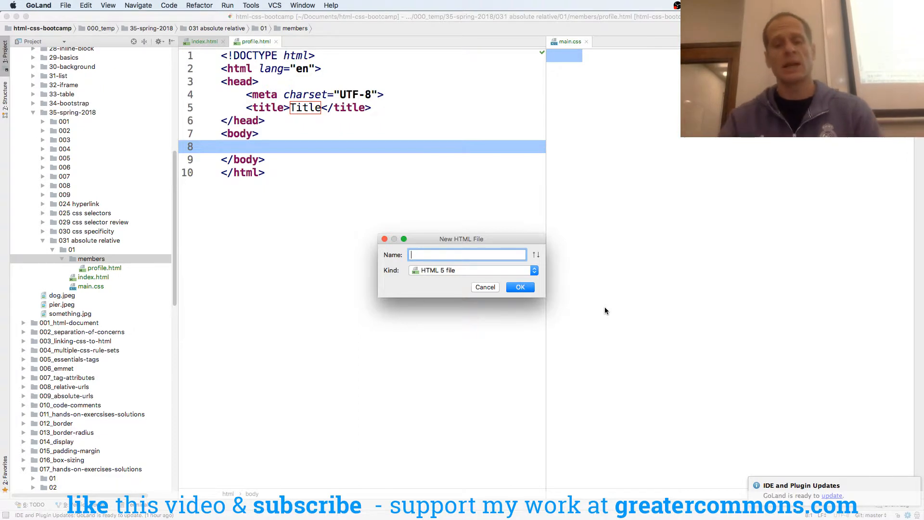
type("ban")
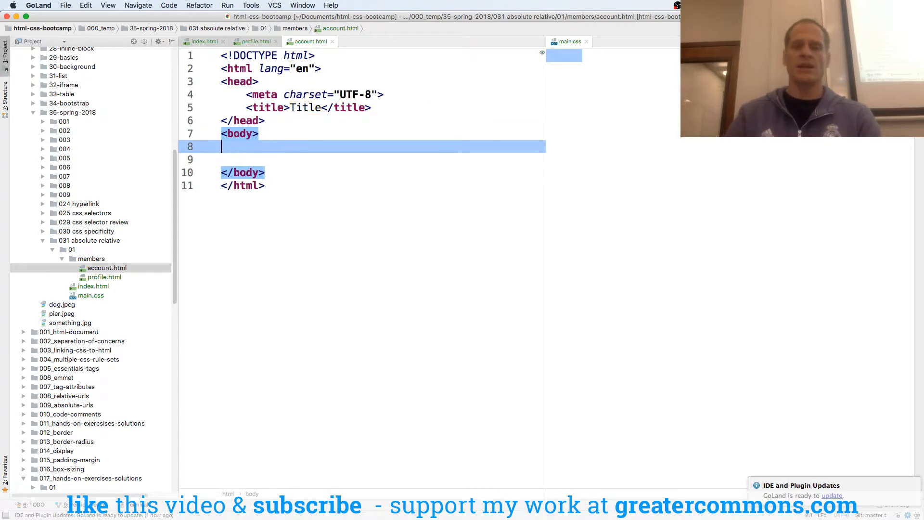
Step: Give account.html the title and h1 heading 'account'
key("enter")
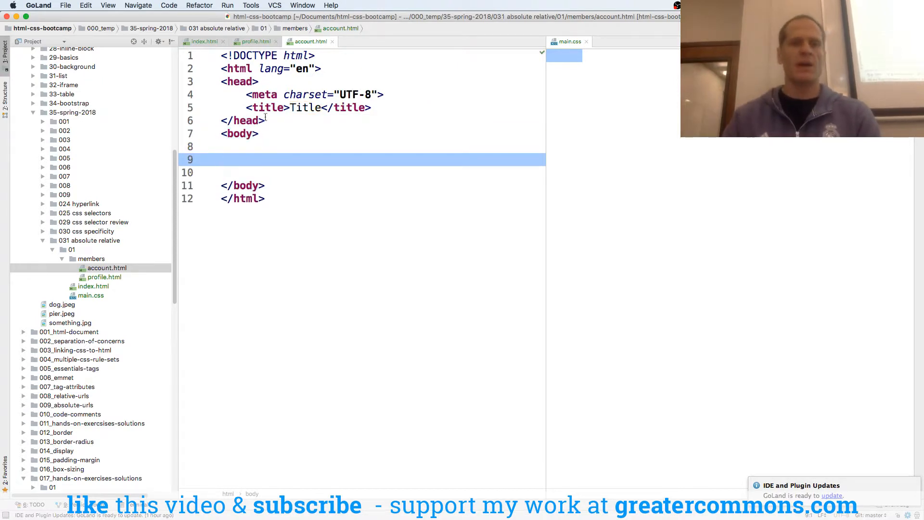
type("account")
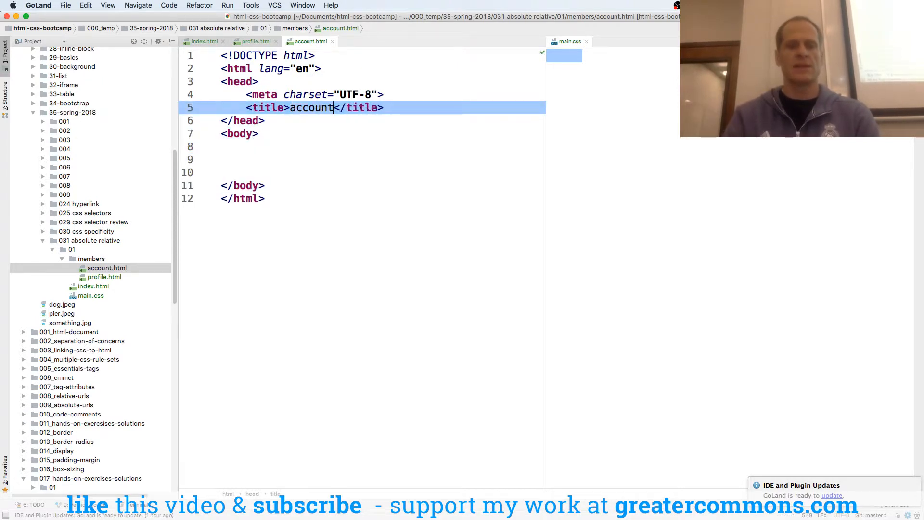
type("h1>account</h1>")
type("<a href=\"\"></a>")
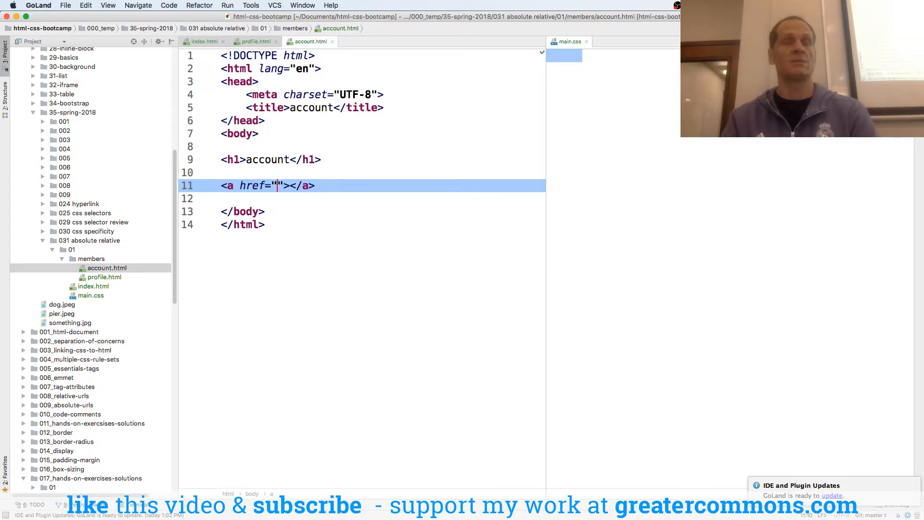
Step: Add links to profile.html reading 'go to profile' and 'another link to profile', the second '/profile.html'
type("go to prof")
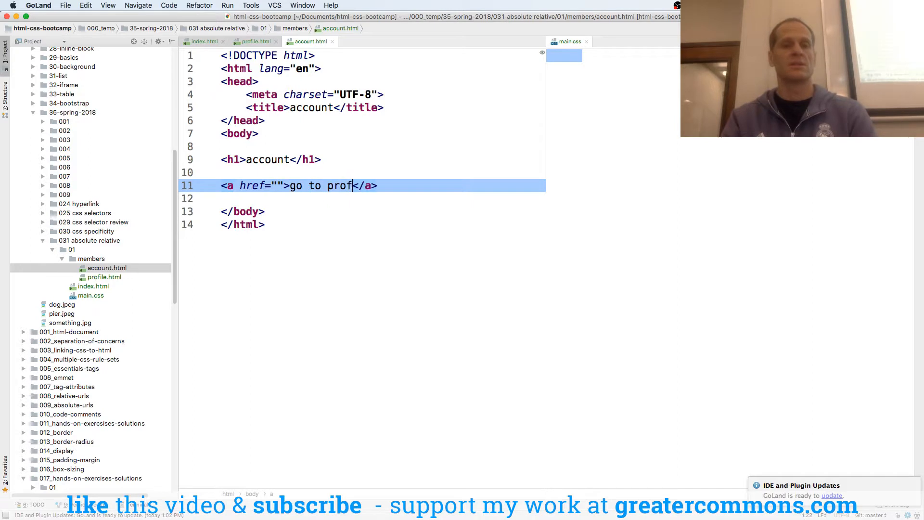
type("ile")
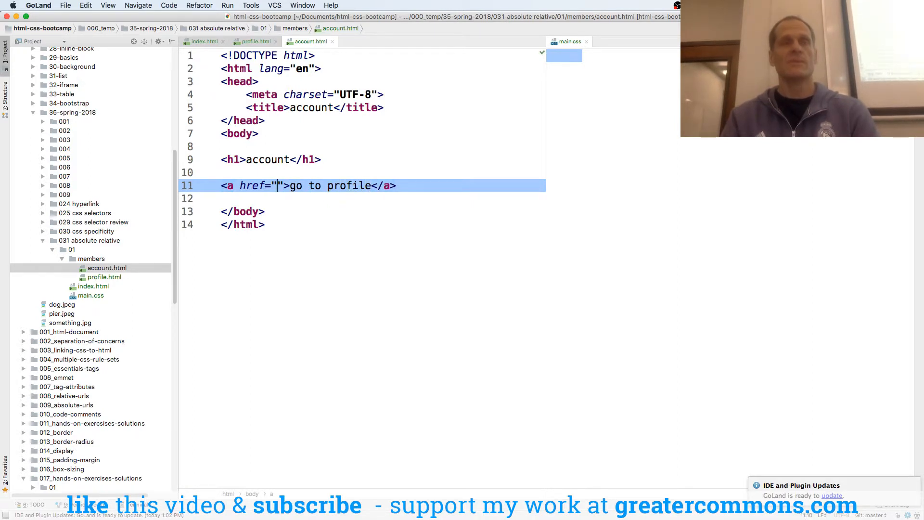
type("profile.html")
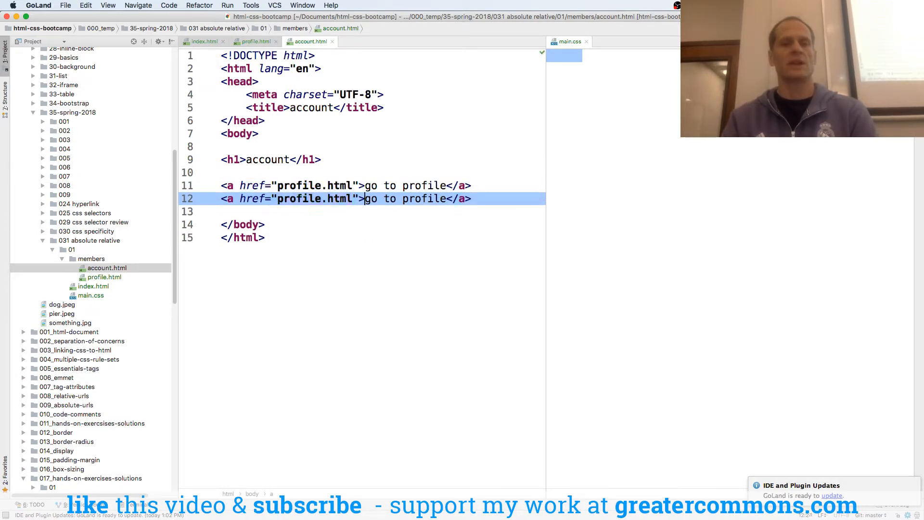
type("another link")
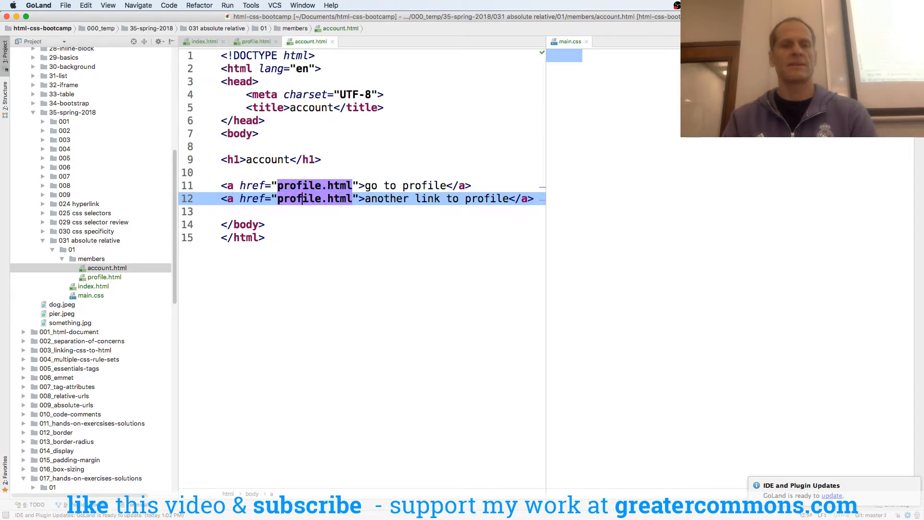
type("/")
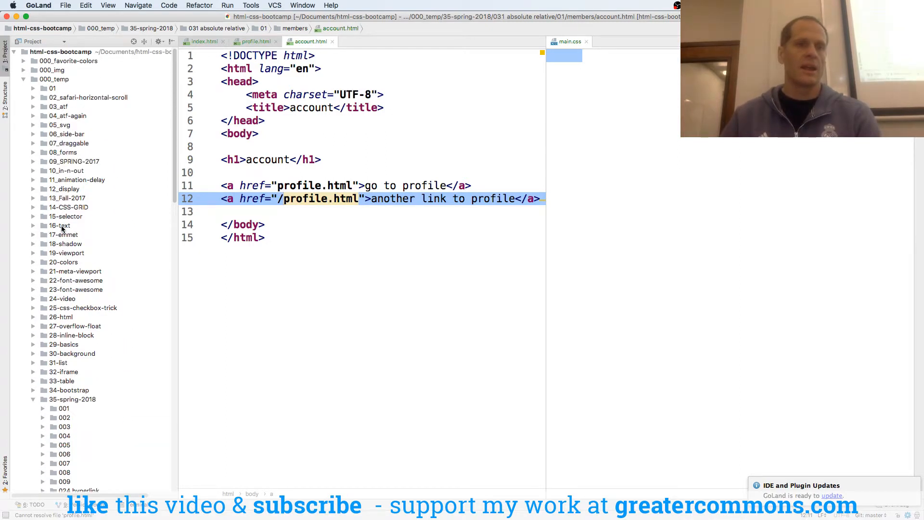
Step: Set the second link's href to /000_temp/35-spring-2018/031%20absolute%20relative/01/members/profile.html
type("00")
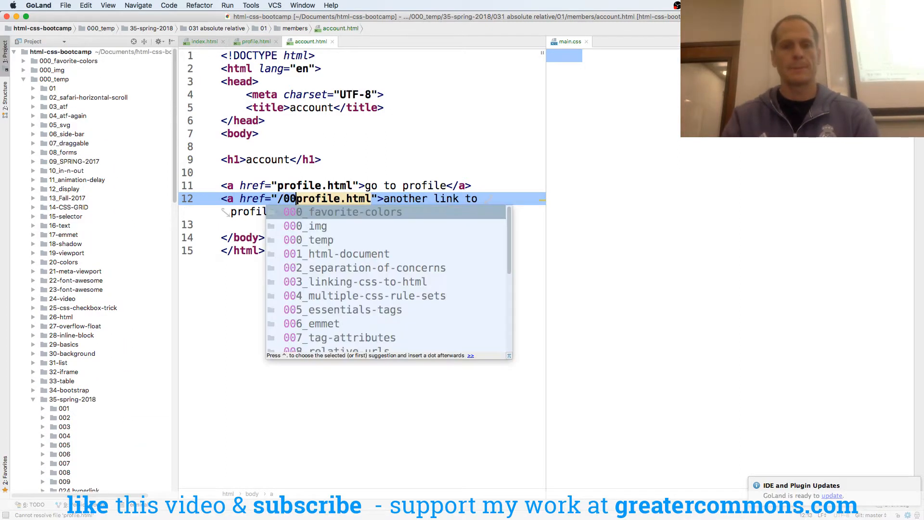
left_click(308, 239)
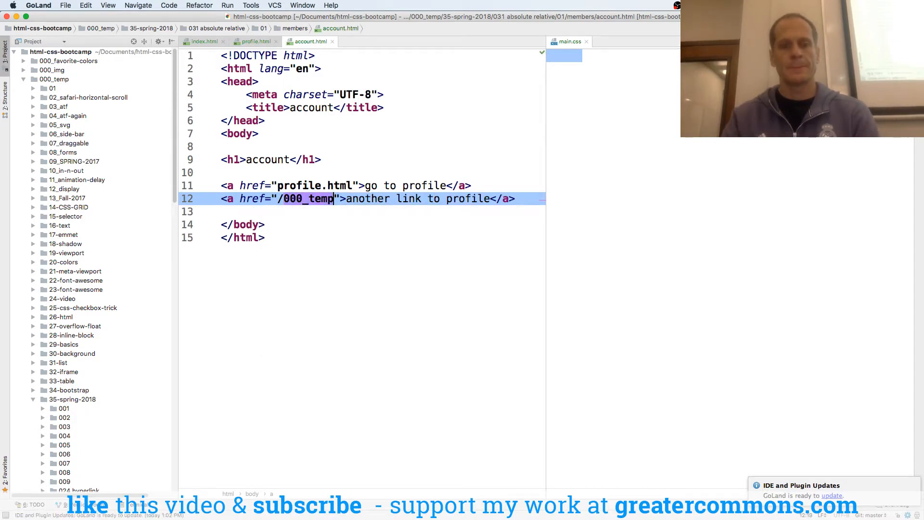
type("/")
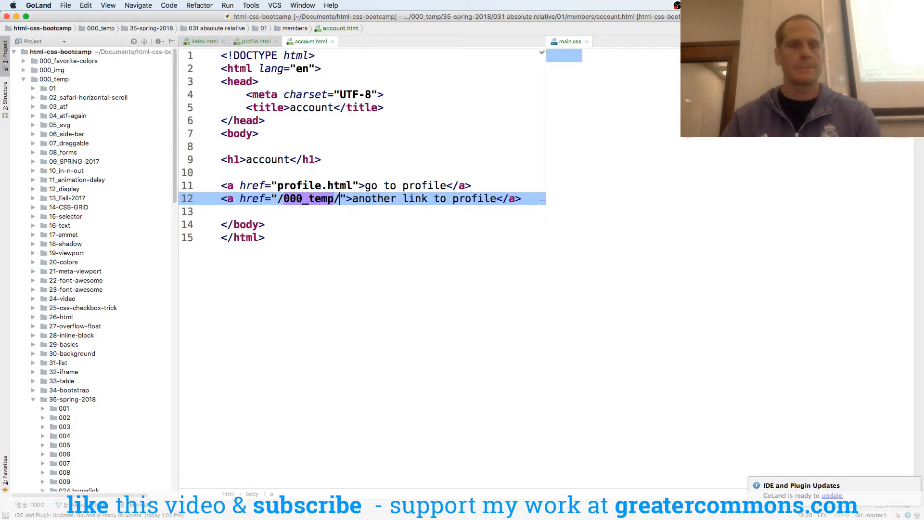
scroll("down", 3)
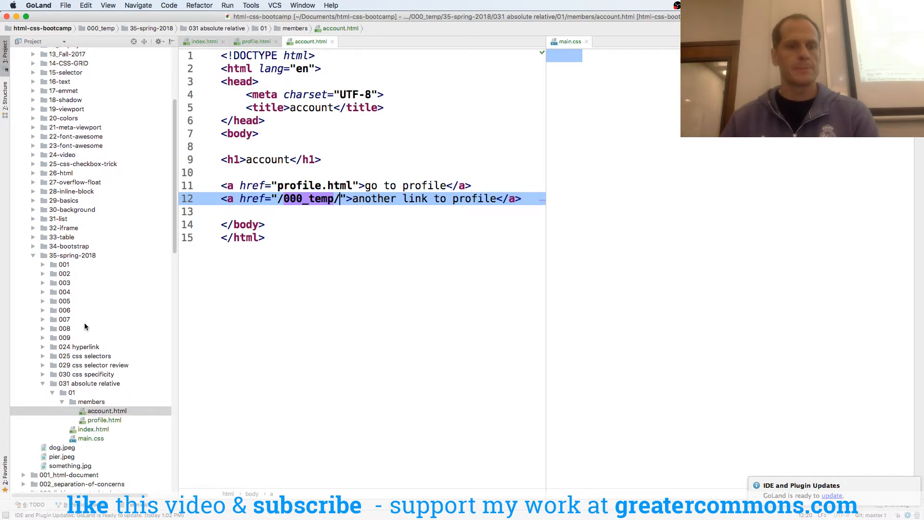
type("35-spring-2018")
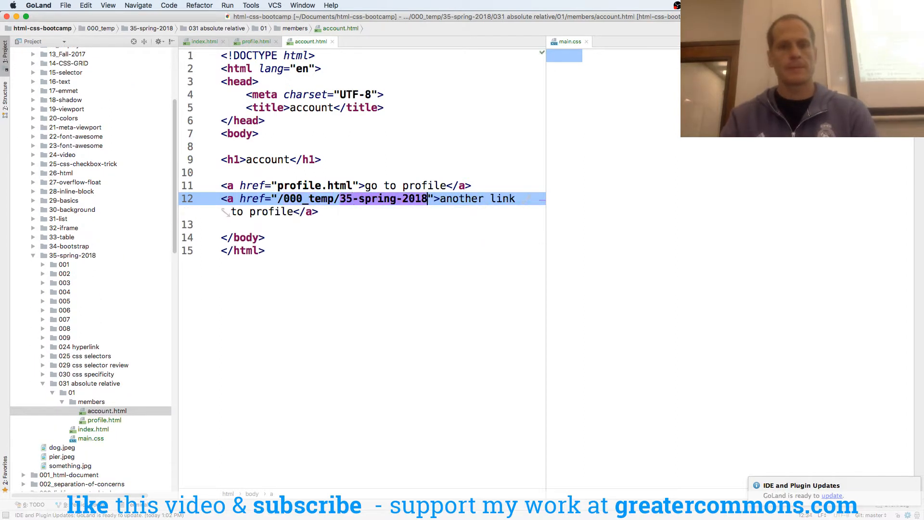
type("031")
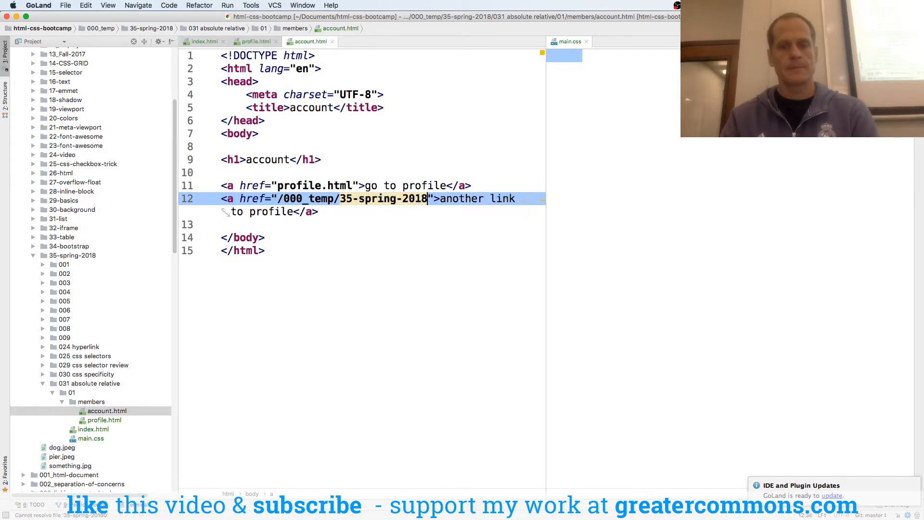
type("/031%20absolute%20relative")
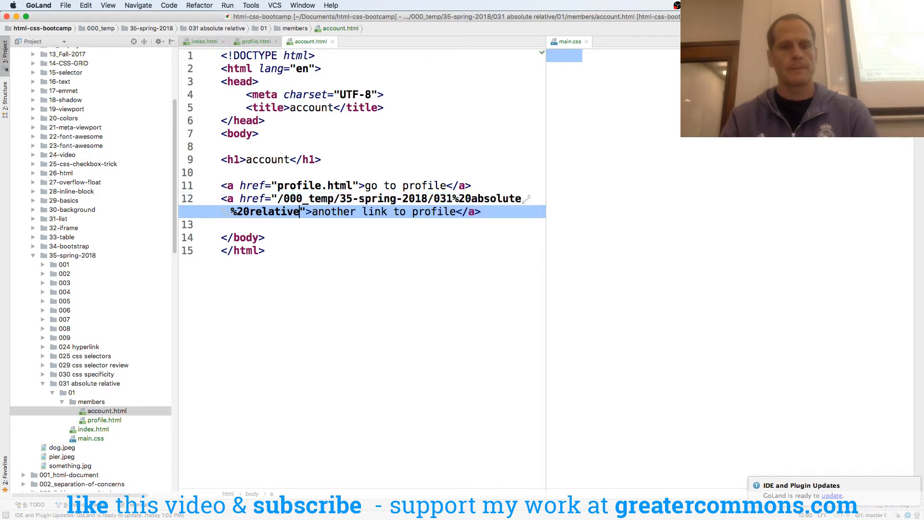
type("/01")
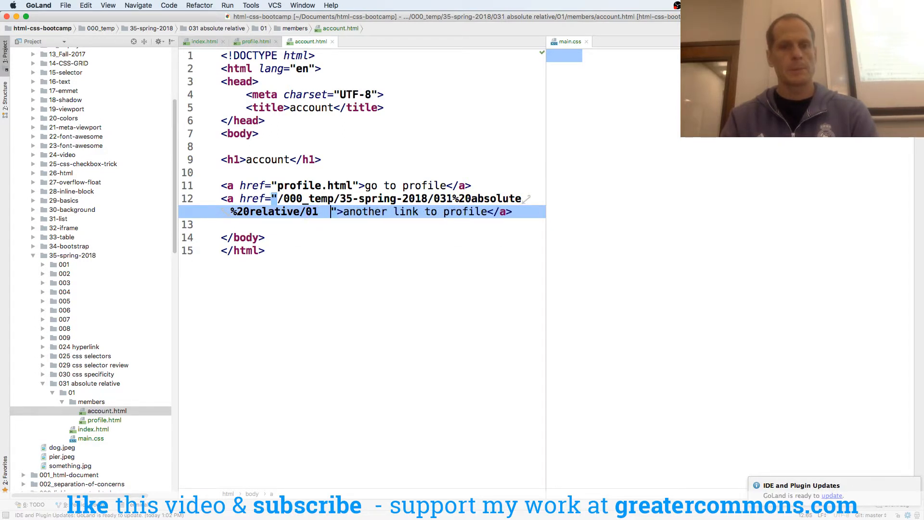
type("members")
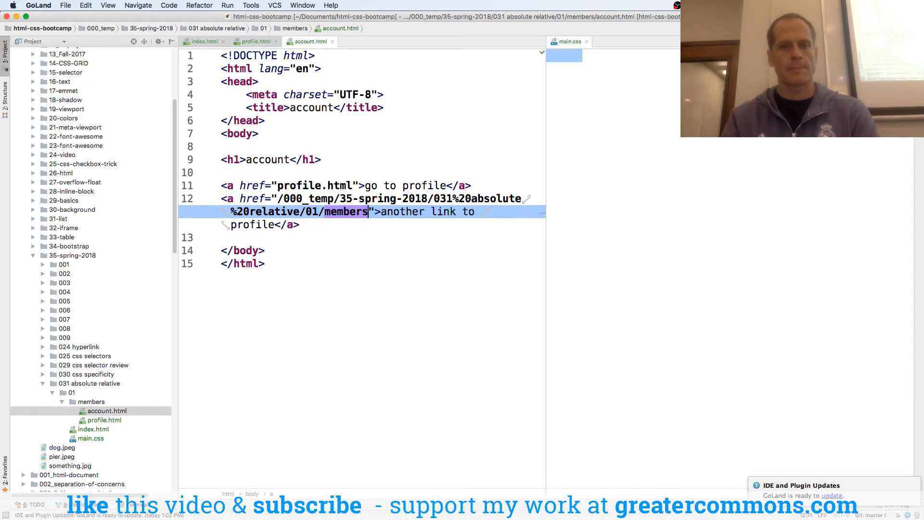
type("/profile.html")
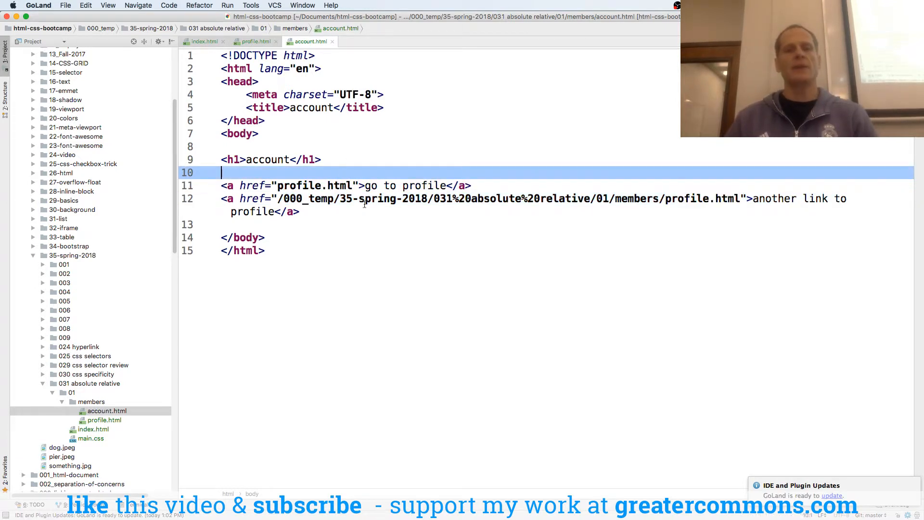
left_click(347, 185)
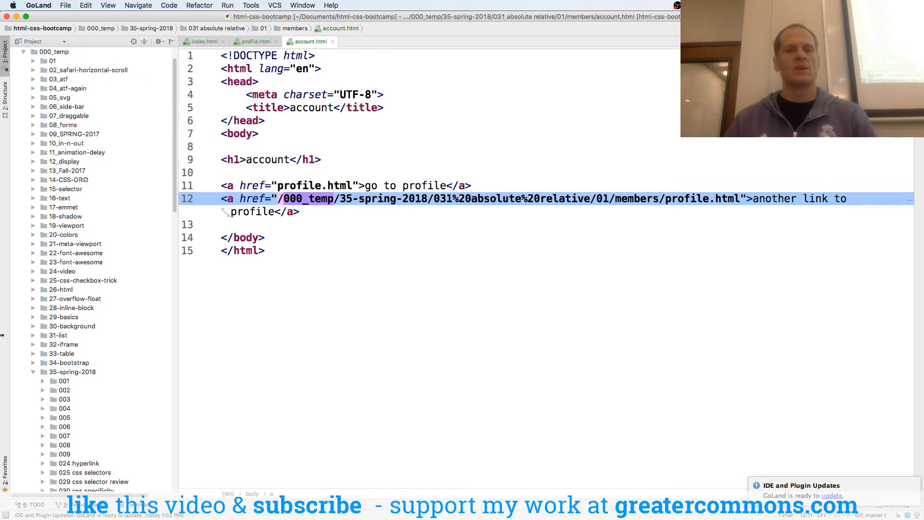
left_click(73, 372)
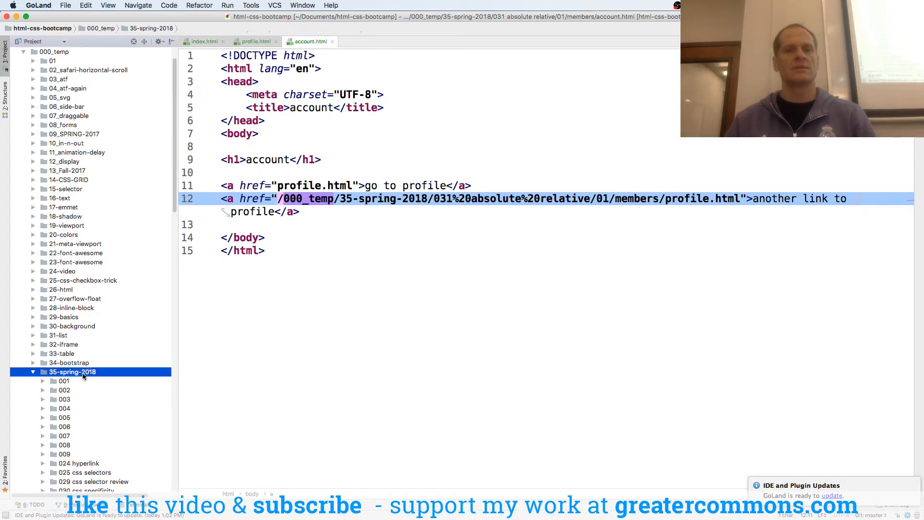
left_click(53, 51)
type("031-absolute-relative")
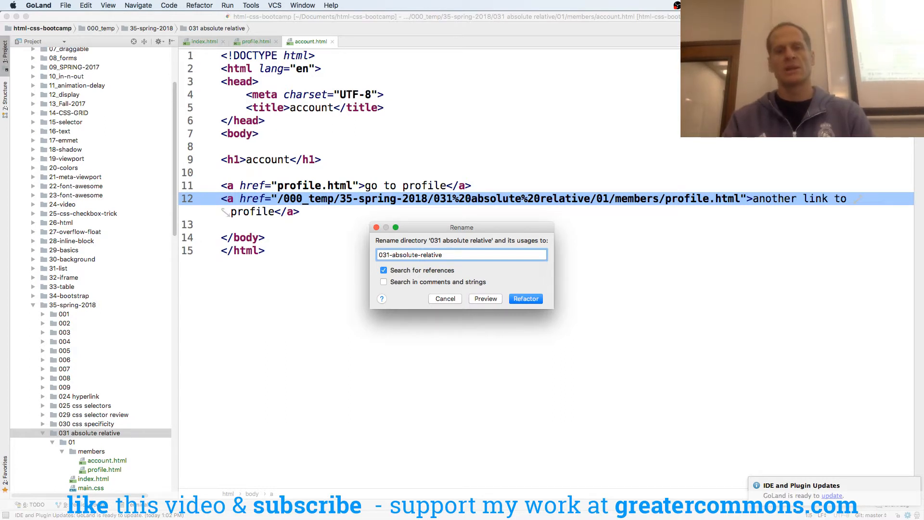
Step: Rename the folder to '031-absolute-relative', updating references, and return to line 13 of account.html
left_click(524, 299)
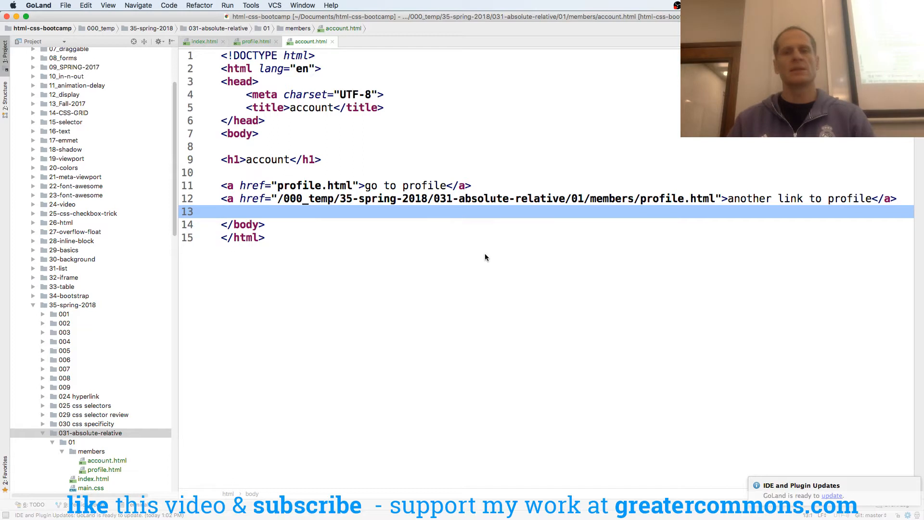
mouse_move(428, 204)
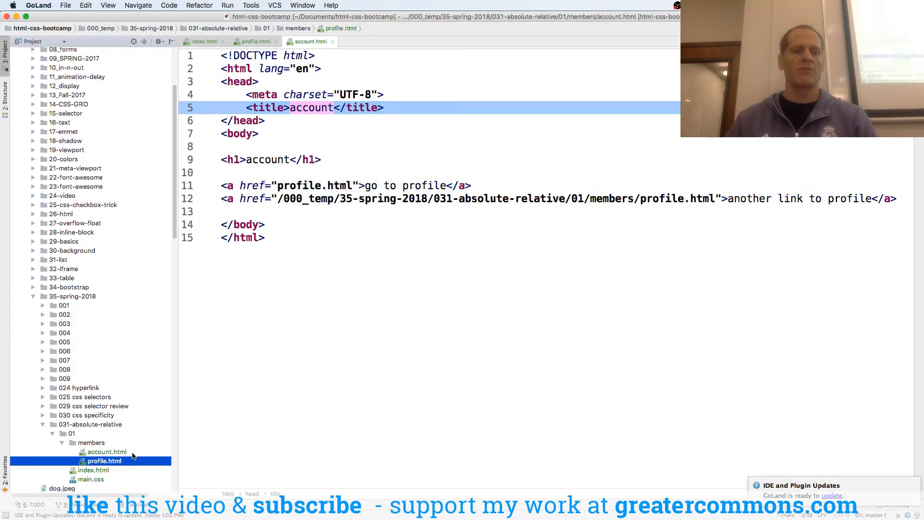
left_click(276, 210)
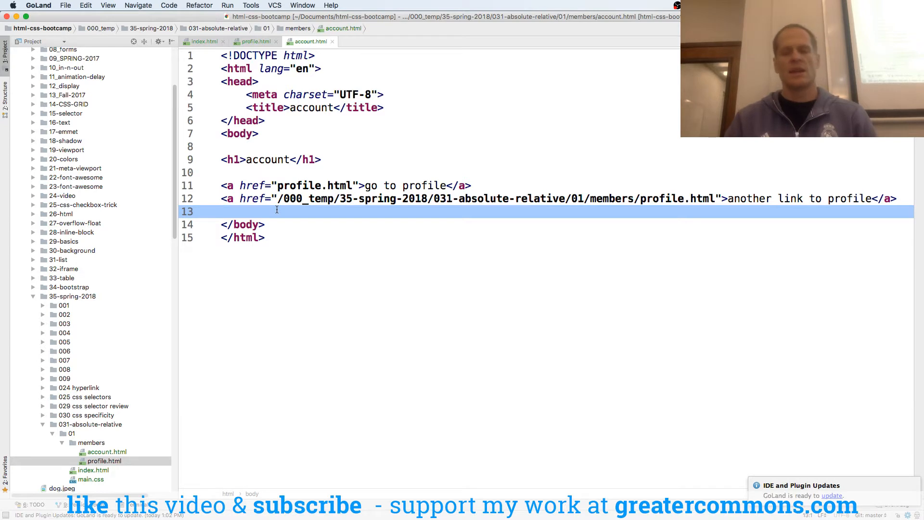
Step: Add a link with href '../index.html' reading 'go to index' in account.html
type("<a href=\"\"></a>")
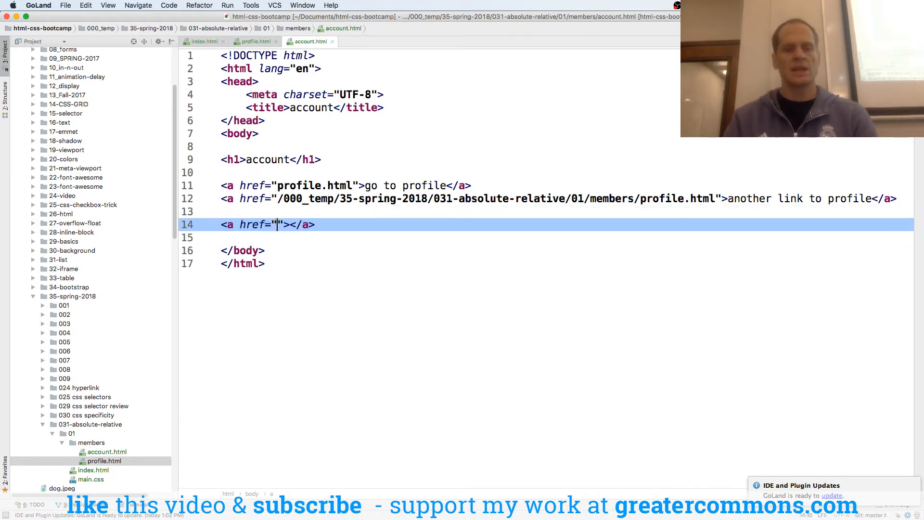
type("../i")
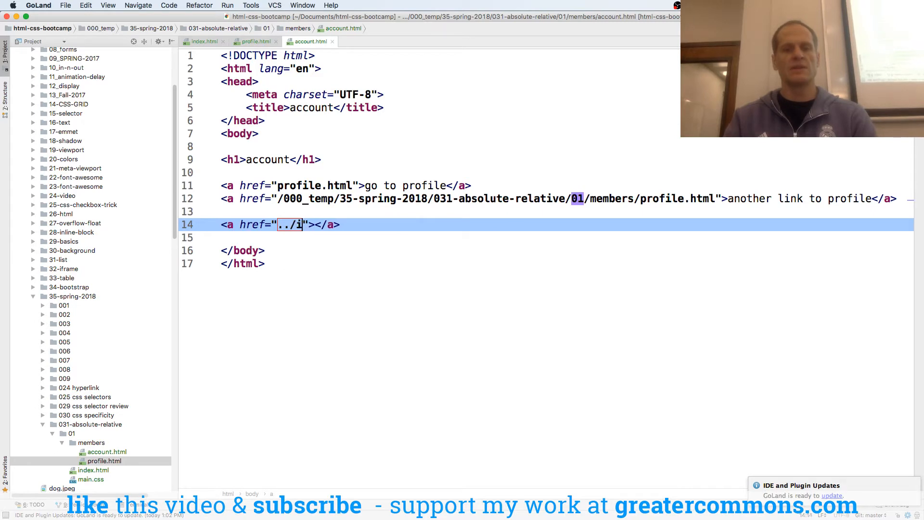
type("ndex.html")
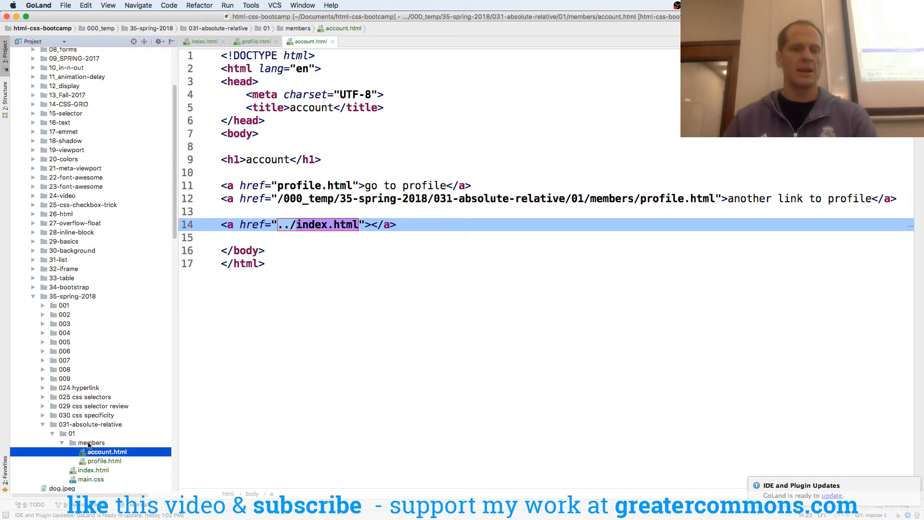
left_click(71, 434)
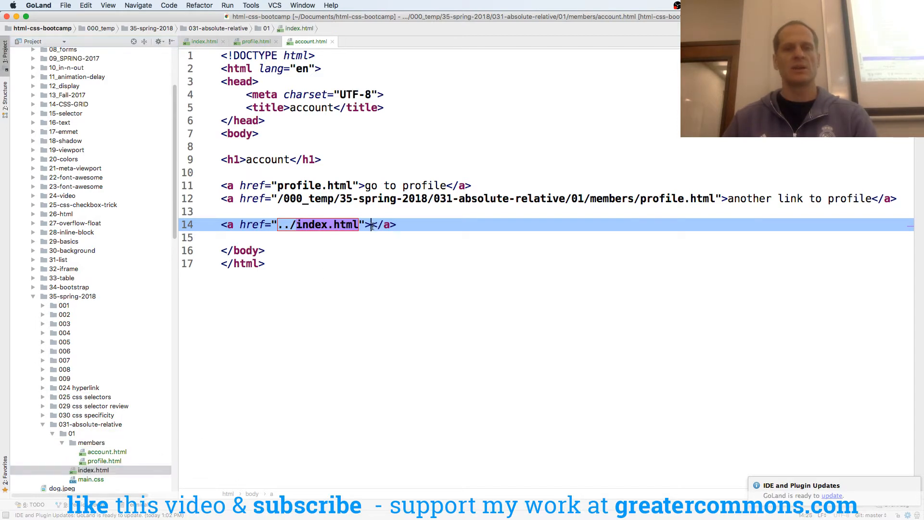
type("go to index")
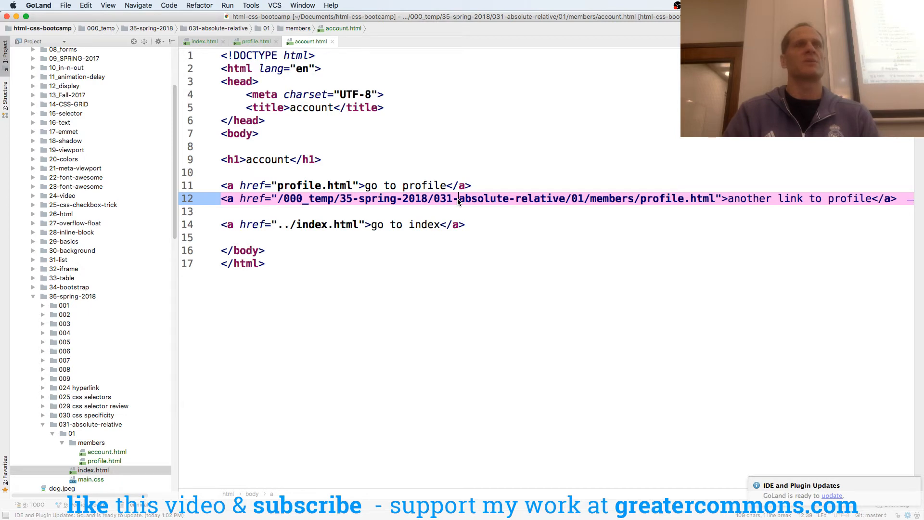
mouse_move(474, 211)
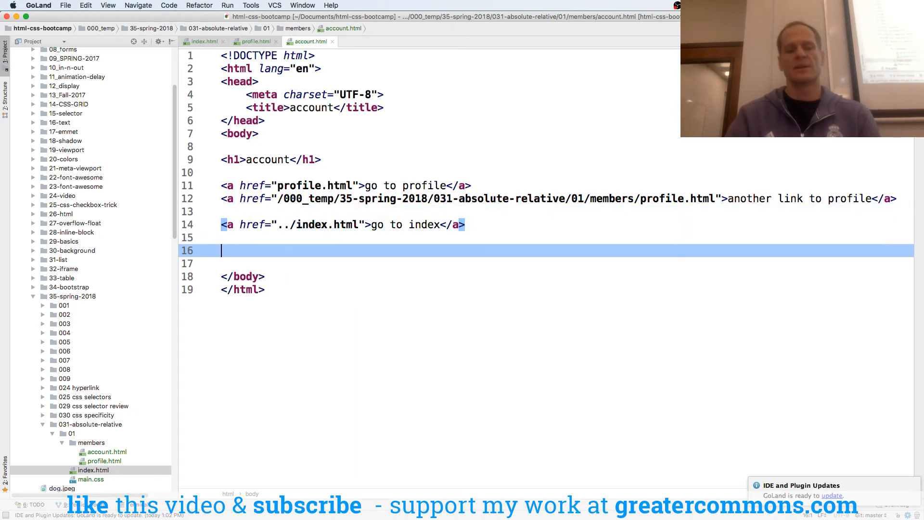
type("<a href=\"https:\"></a>")
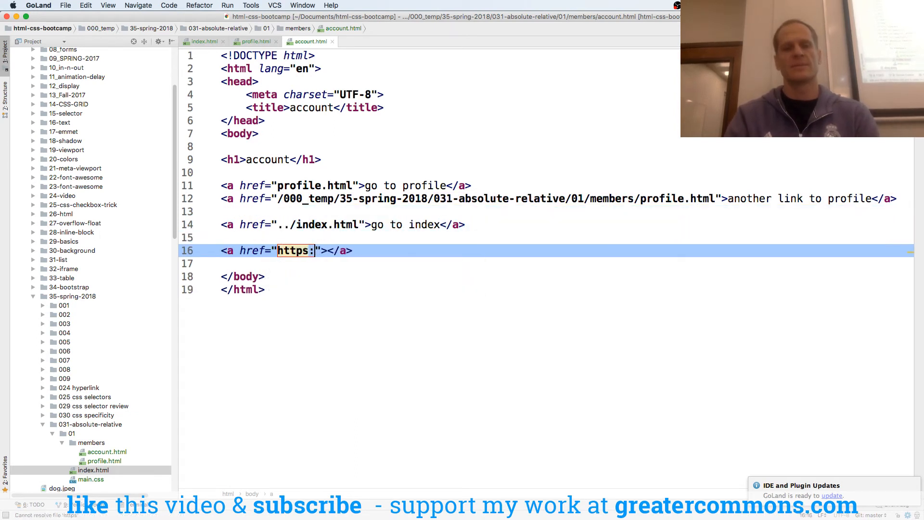
type("//www.google.com")
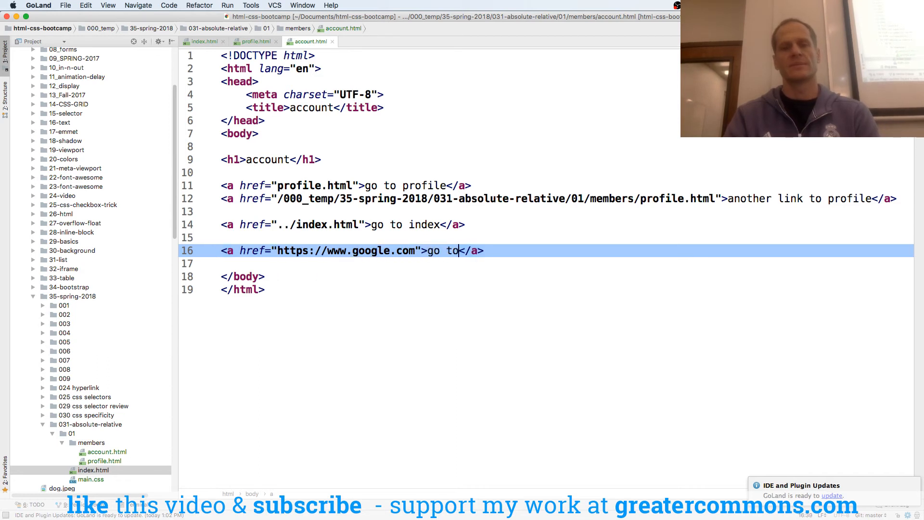
type("google")
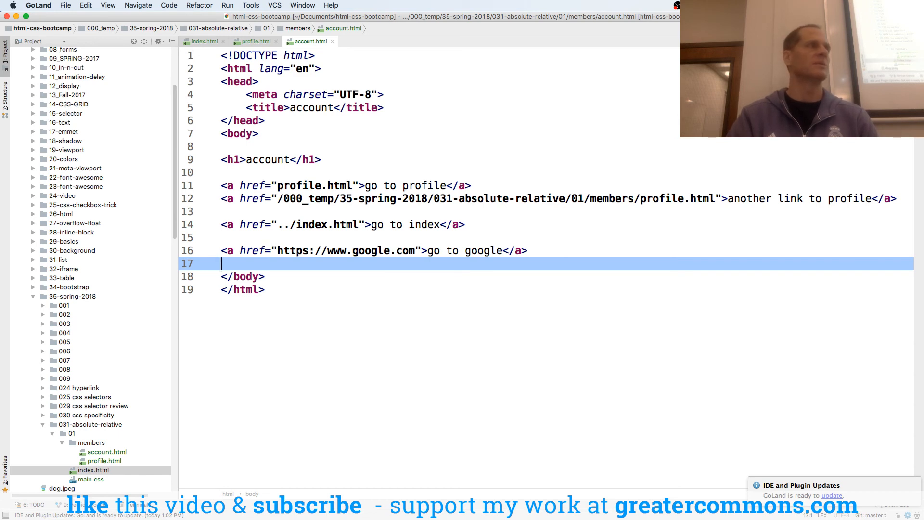
key("cmd+tab")
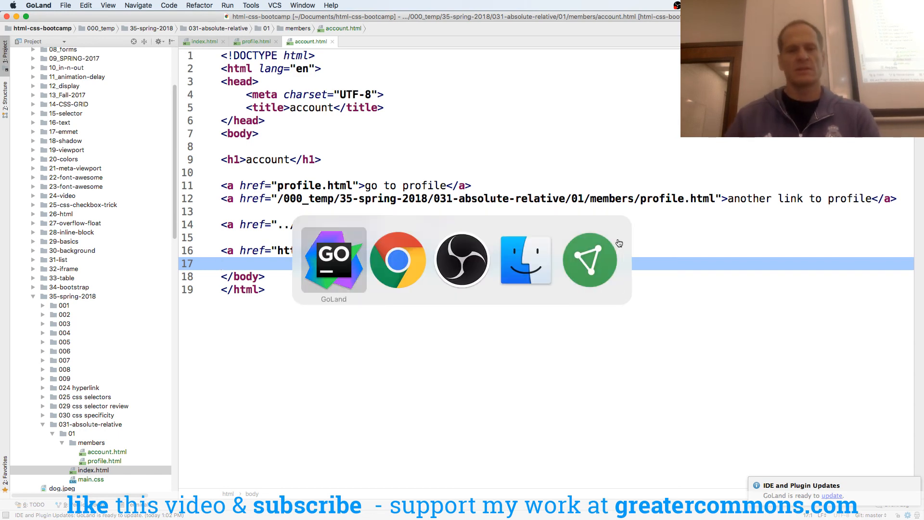